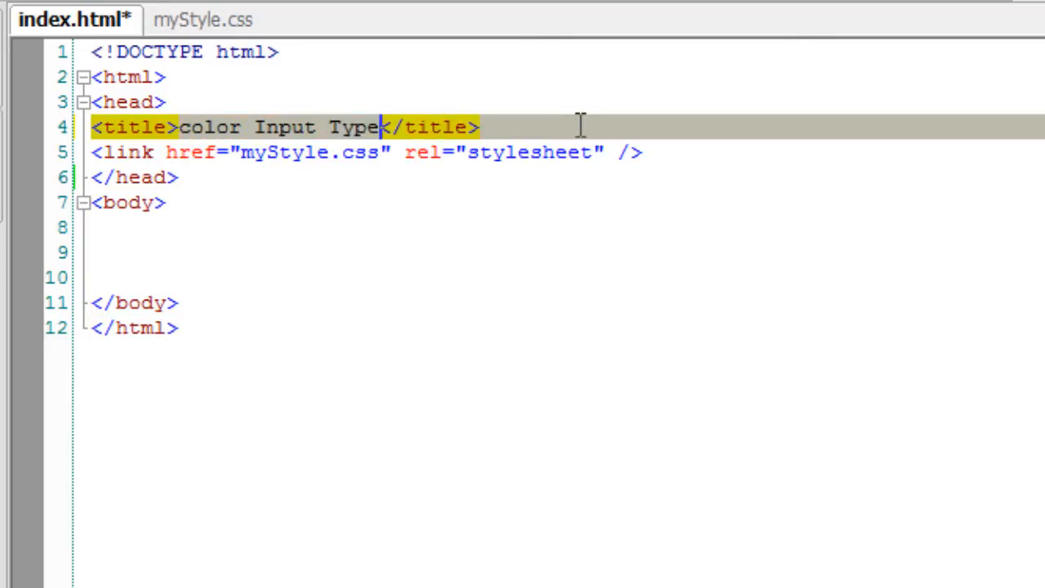
Append ': HTML5' to the title and build a form with 'Color:' label, color input and submit button
text(: HTML5)
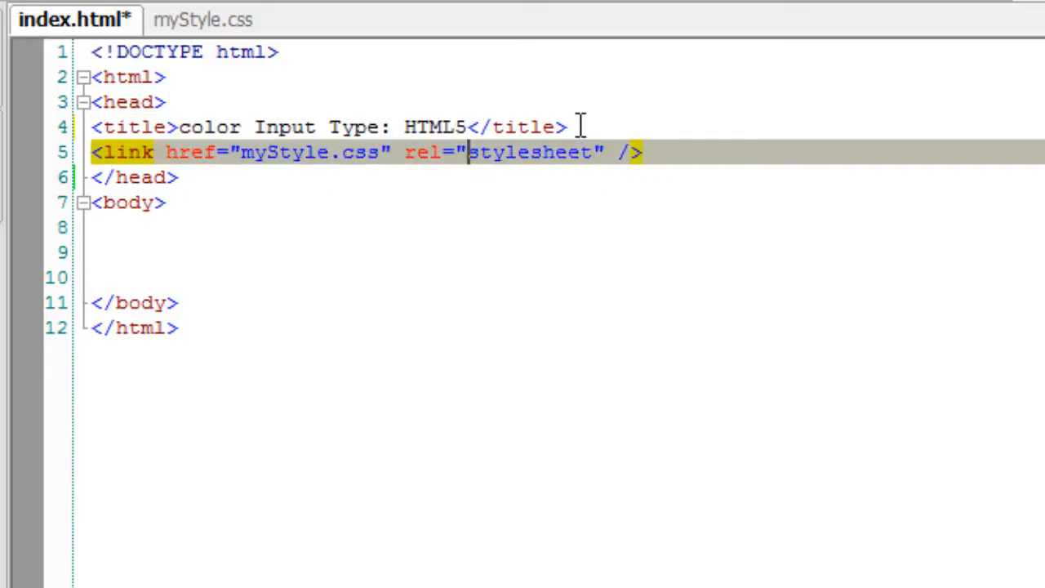
text(<form>)
click(561, 278)
text(<label></label>)
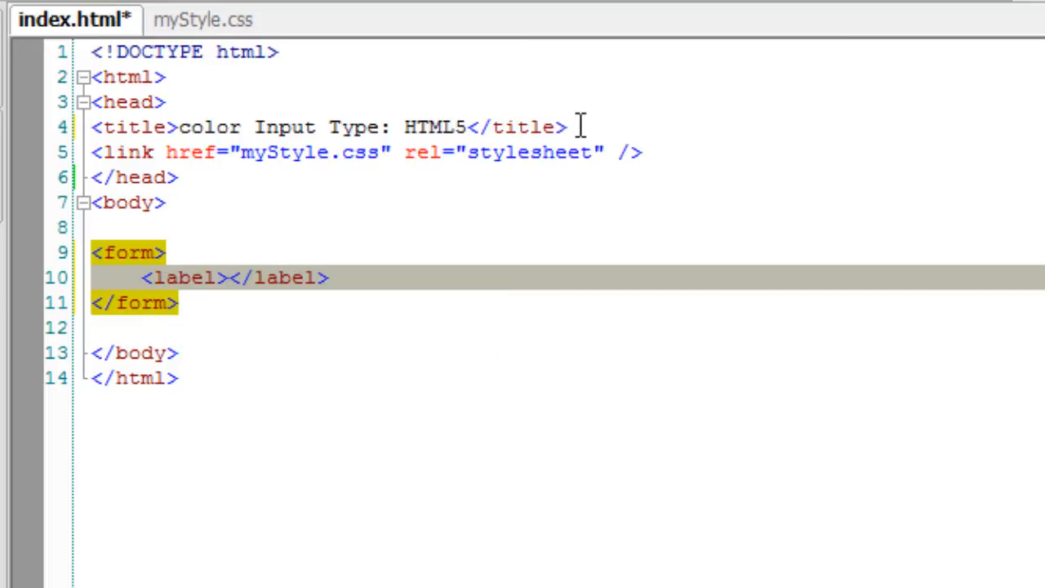
text(Color:)
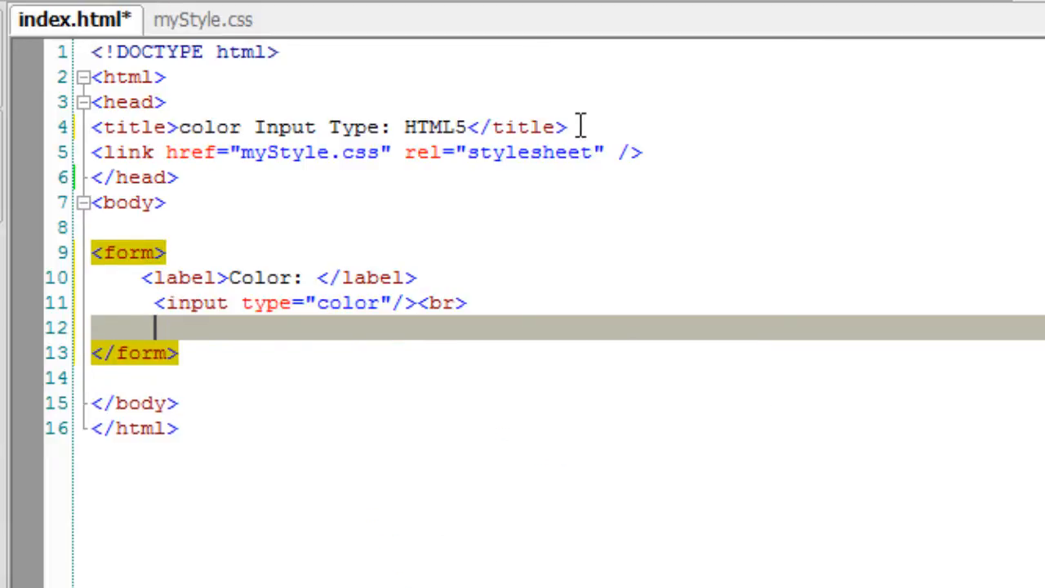
text(<input typ/>)
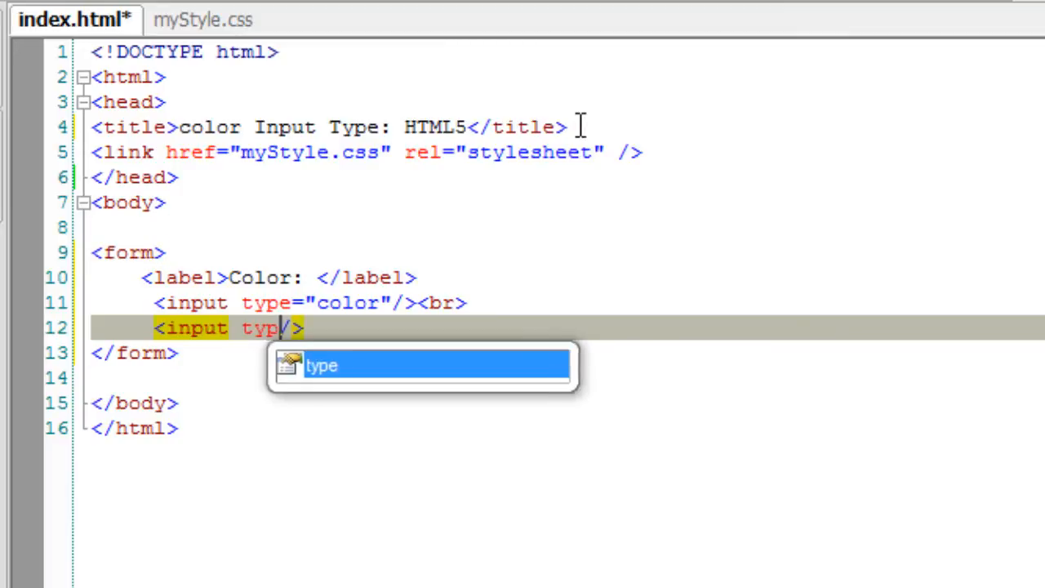
text(e="submit")
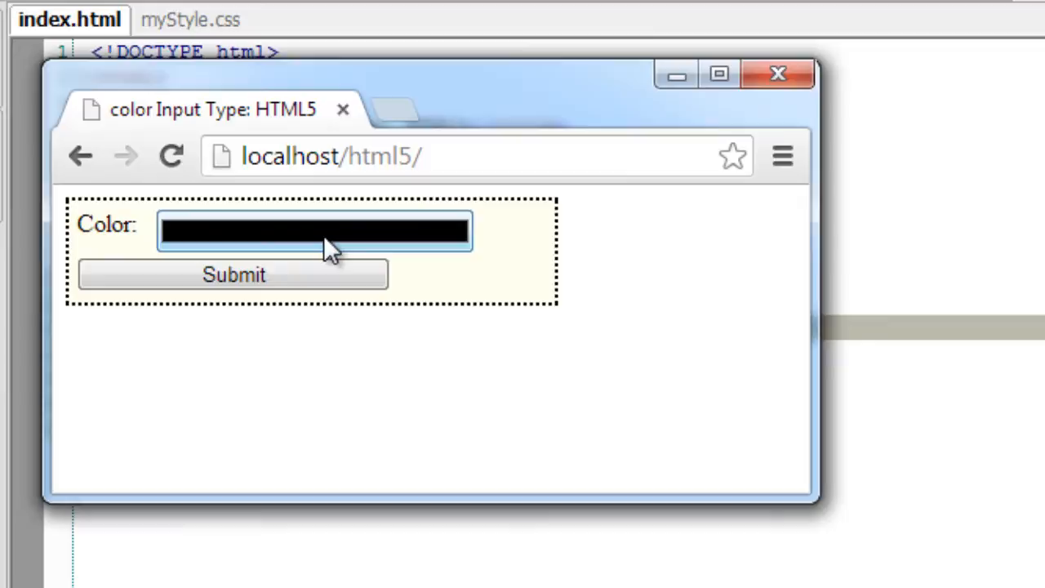
Pick light purple, then yellow, through the page's colour input chooser
click(315, 231)
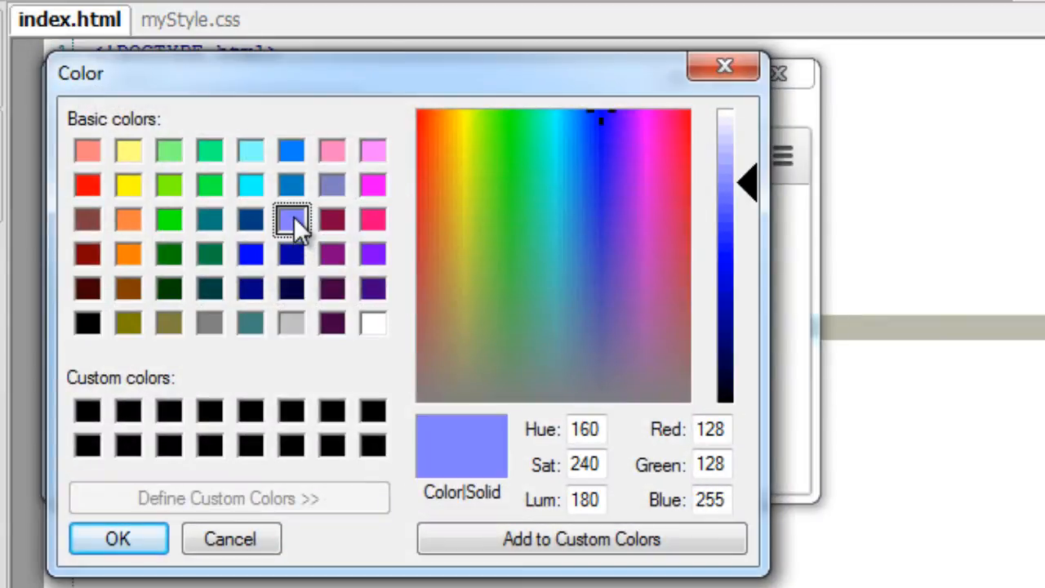
click(118, 538)
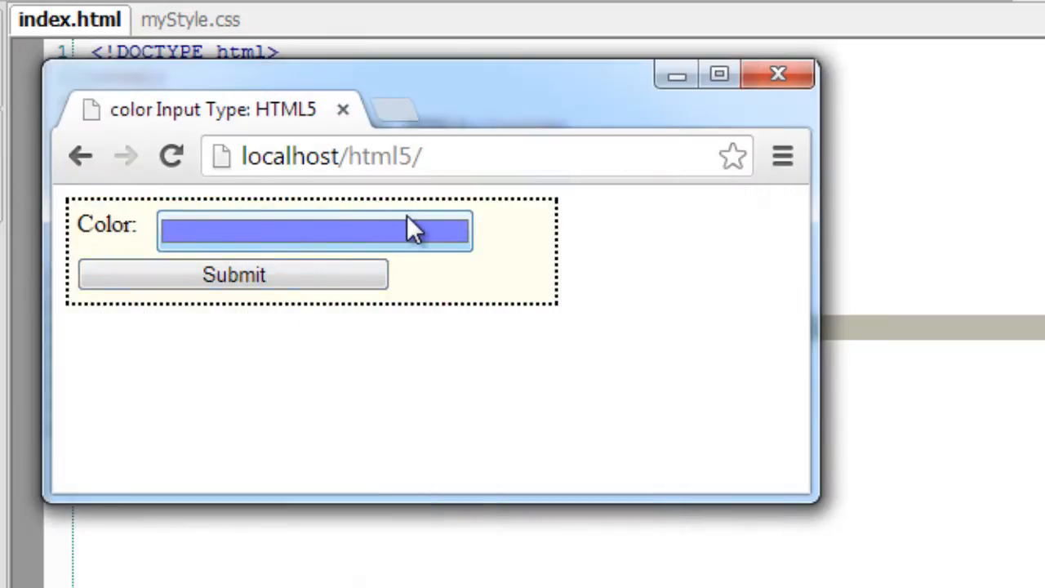
click(314, 231)
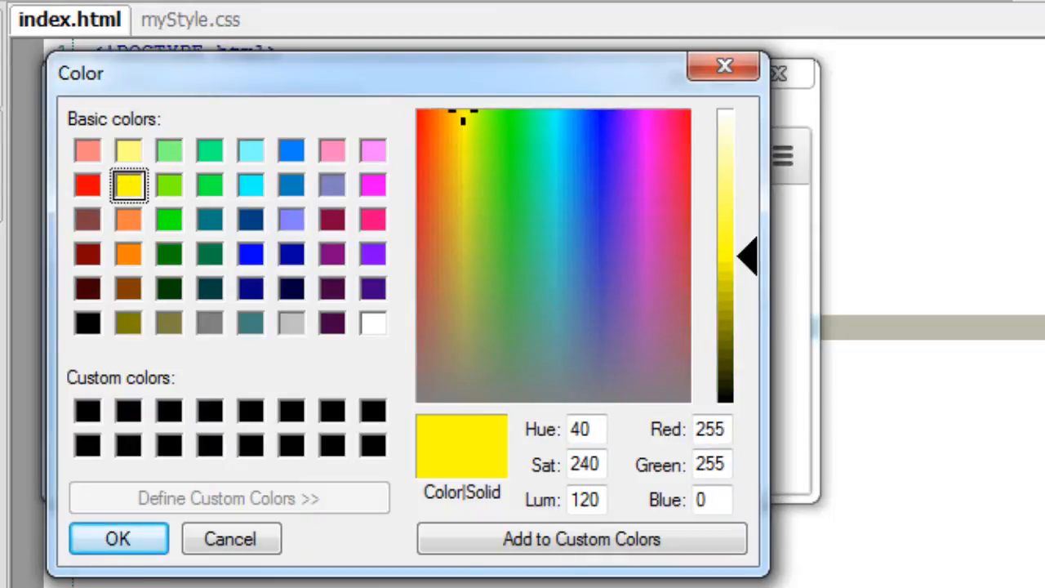
mouse_move(474, 292)
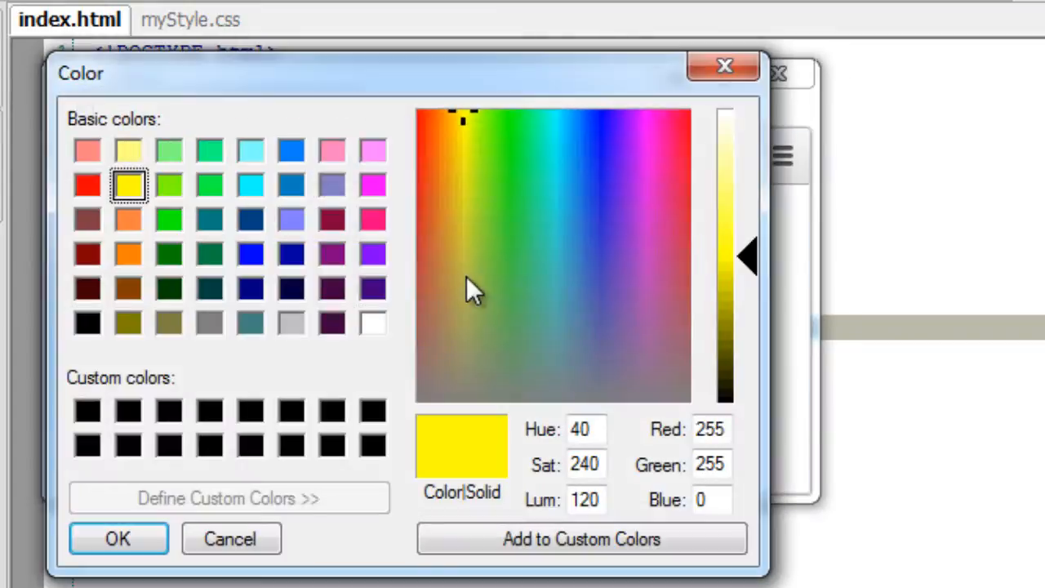
click(117, 538)
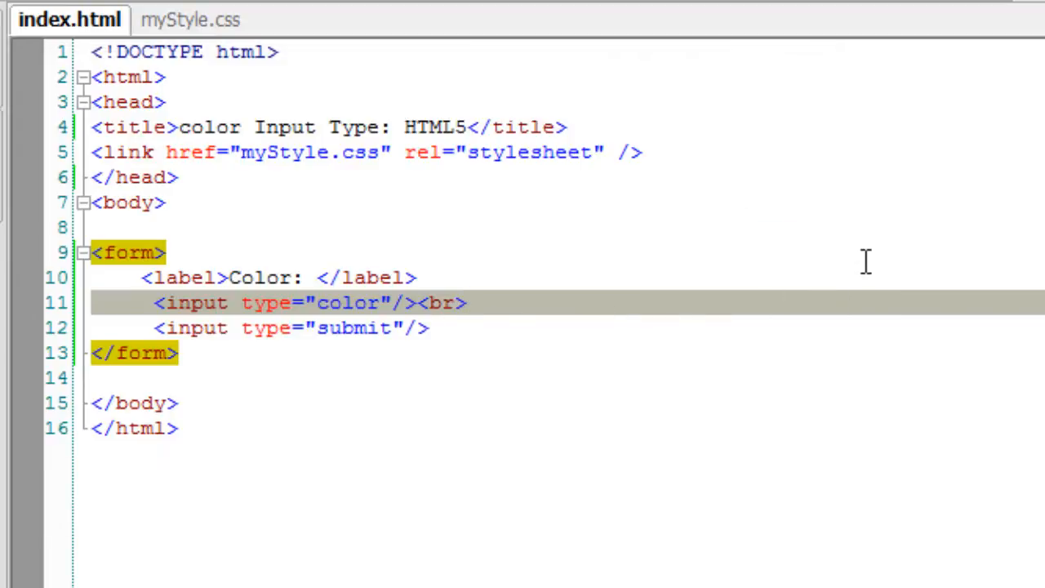
Insert <input type="text"/><br> before the submit button and add <script></script> in the head
text(<input type=""/>)
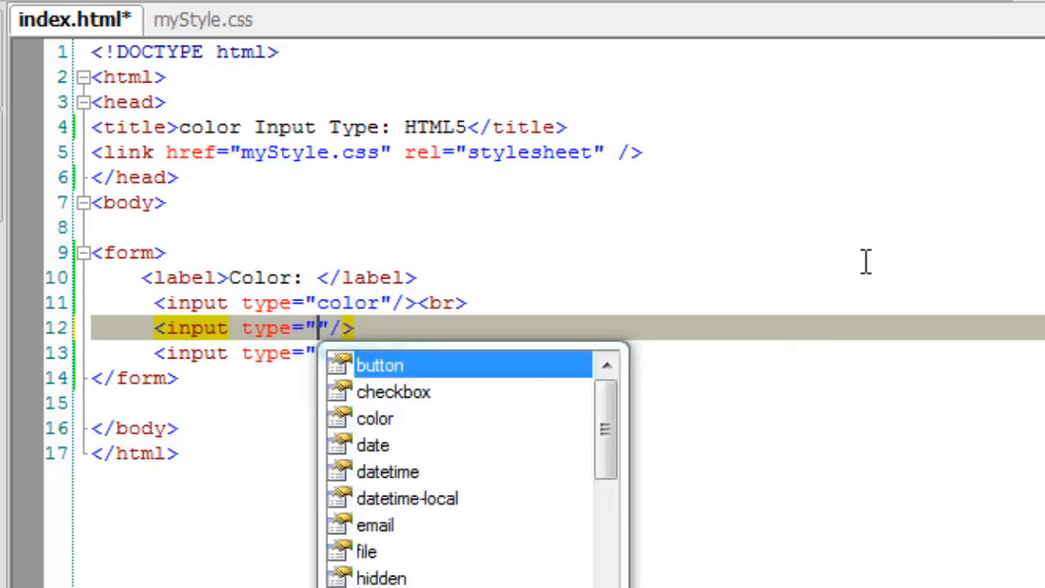
text(text)
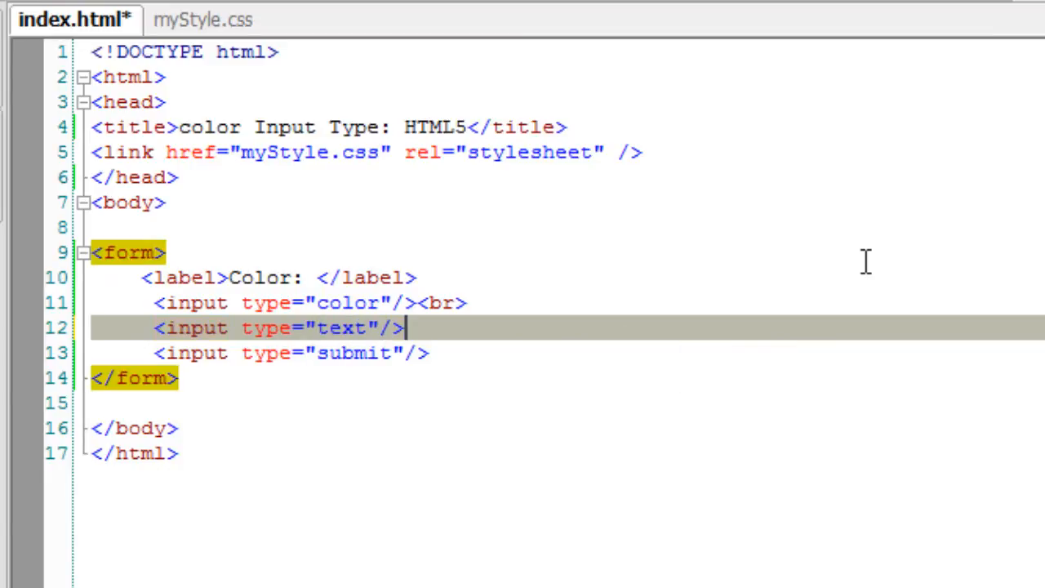
text(<br>)
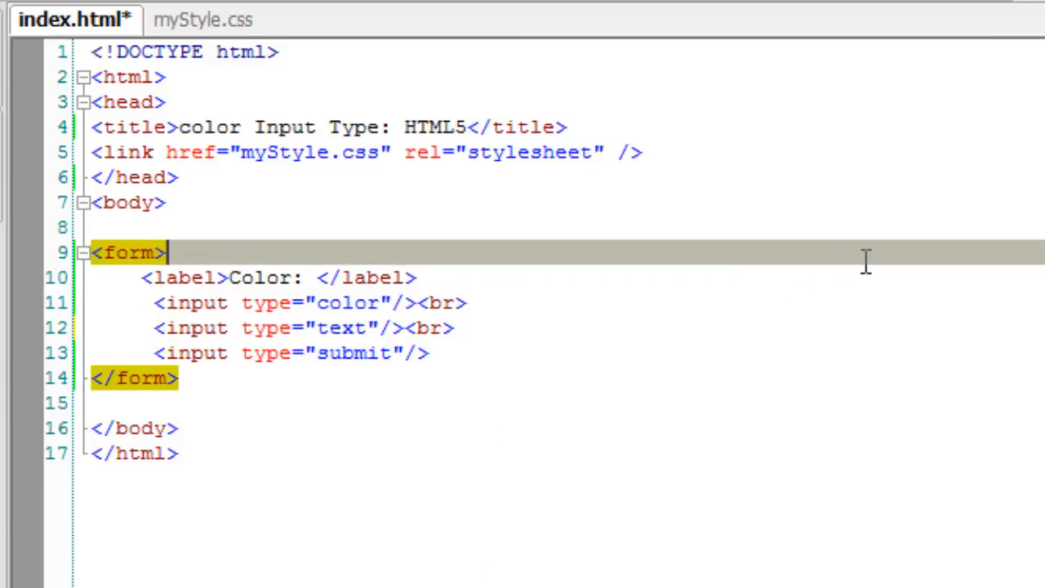
text(<script>)
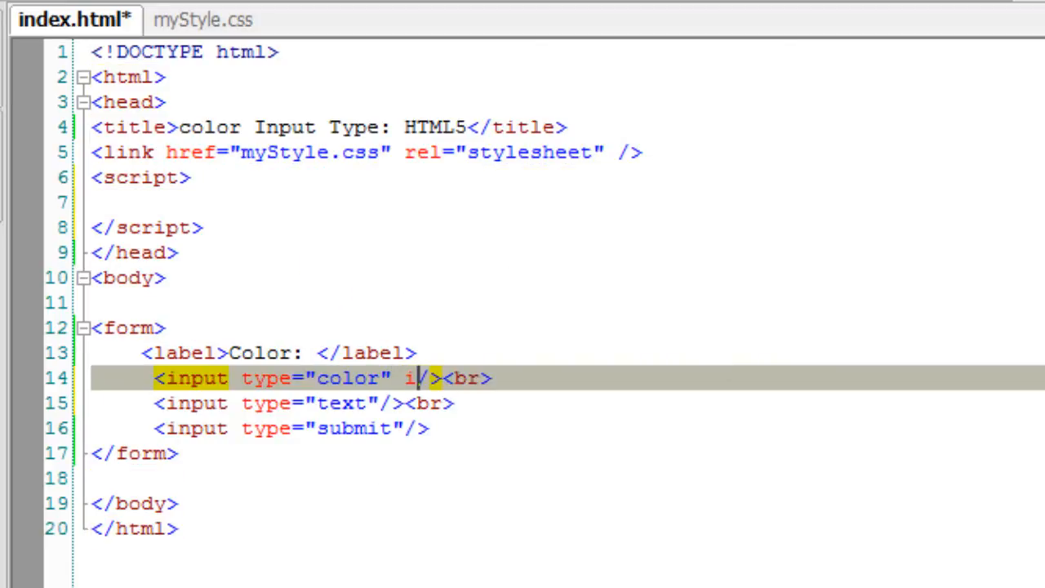
Script: store document.getElementById("get").value in var get and assign it to the "put" field
text(d="")
click(567, 202)
text(var get = d)
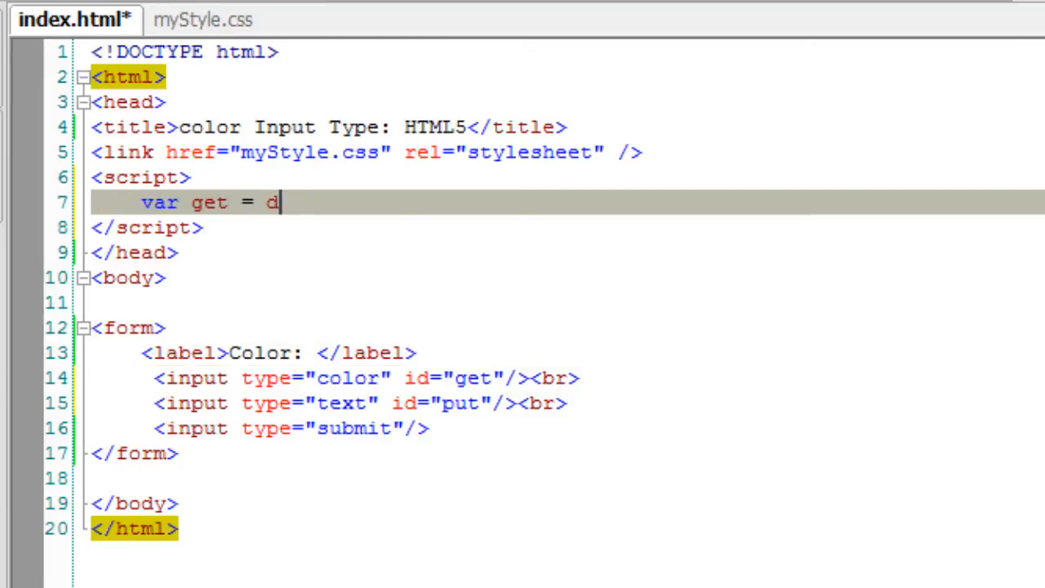
text(ocument.Ge)
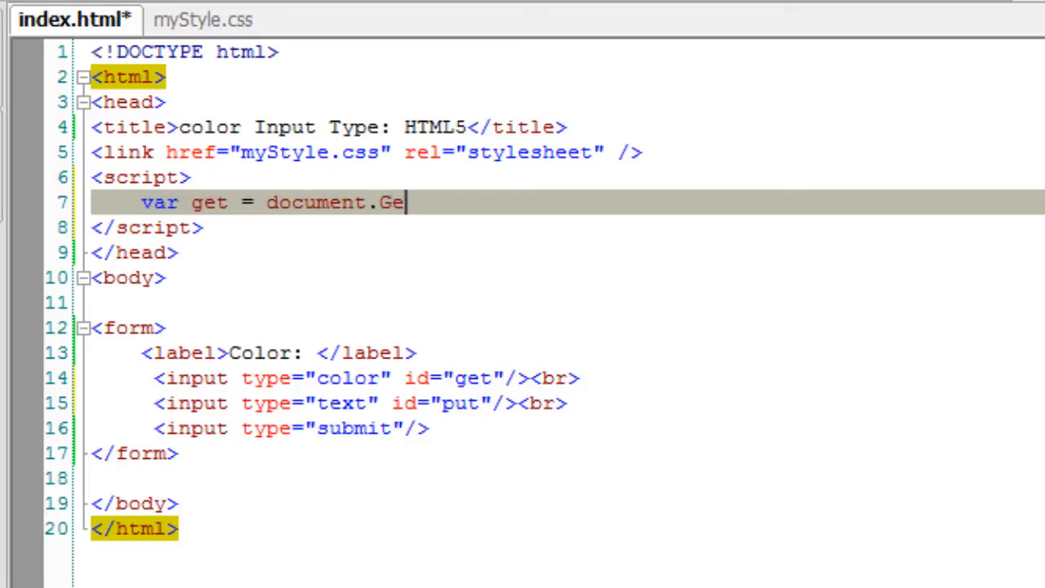
text(tElementB)
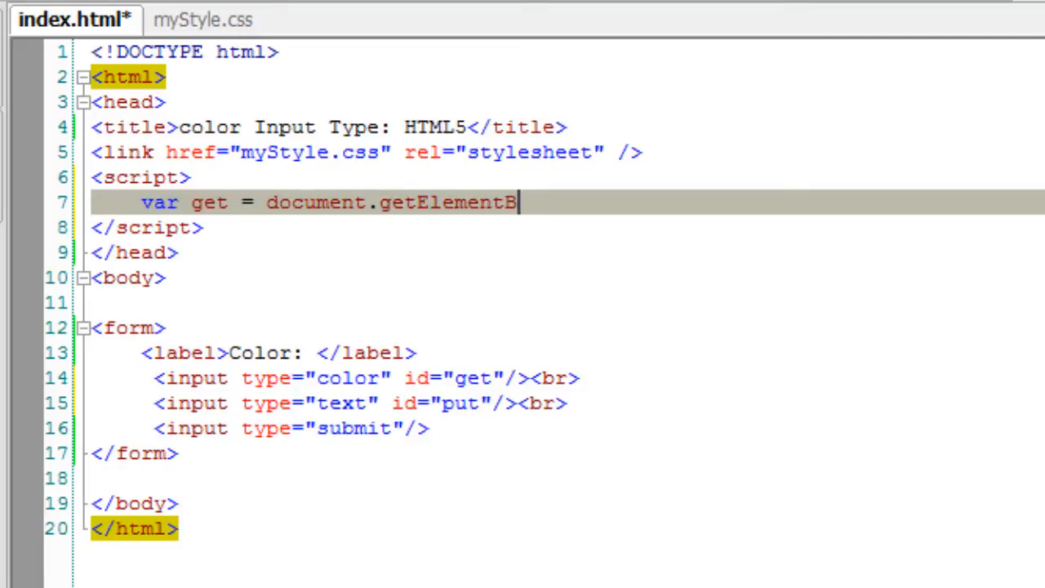
text(yId();)
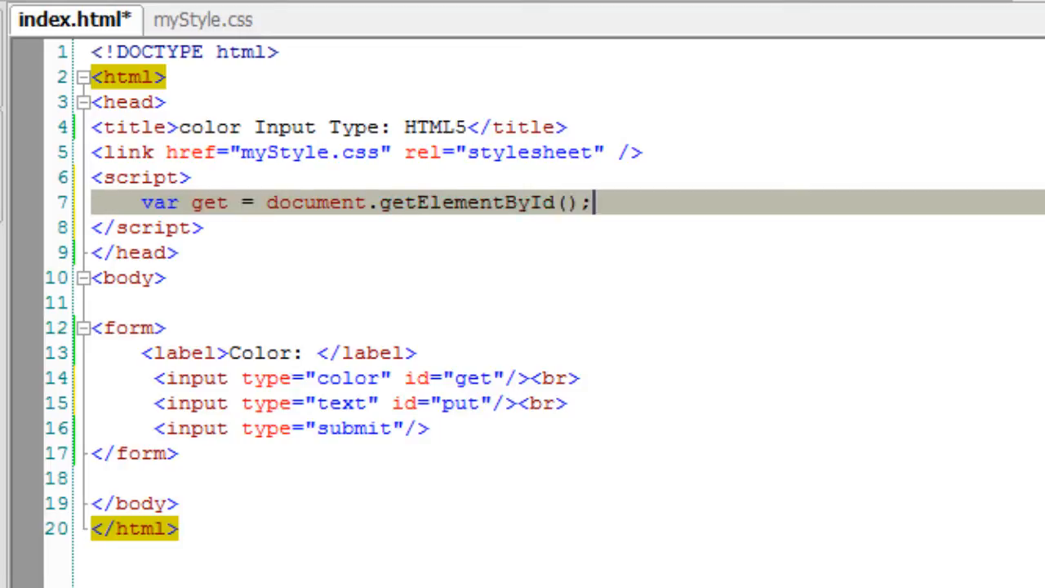
text("get")
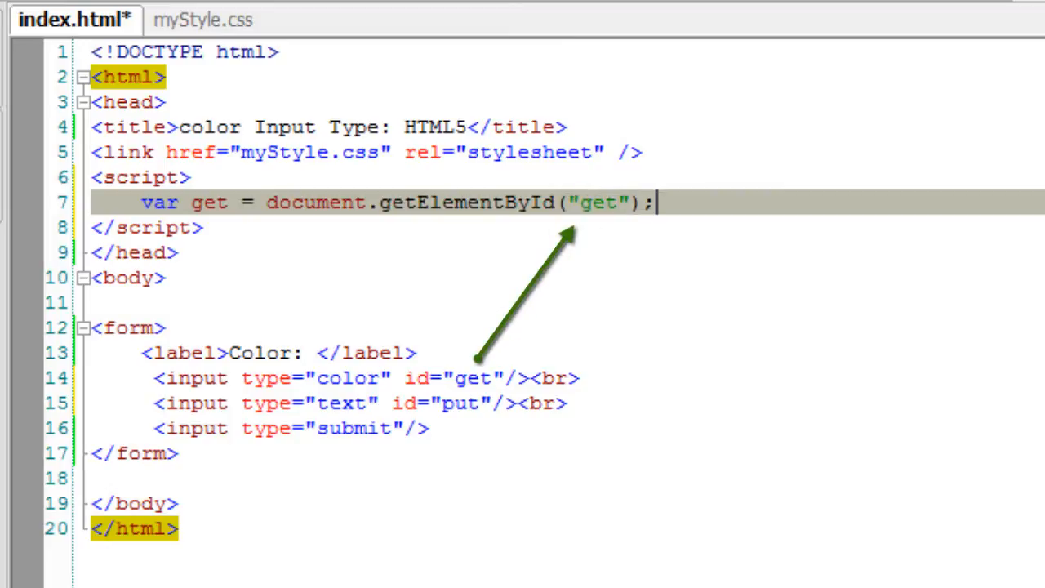
text(.value)
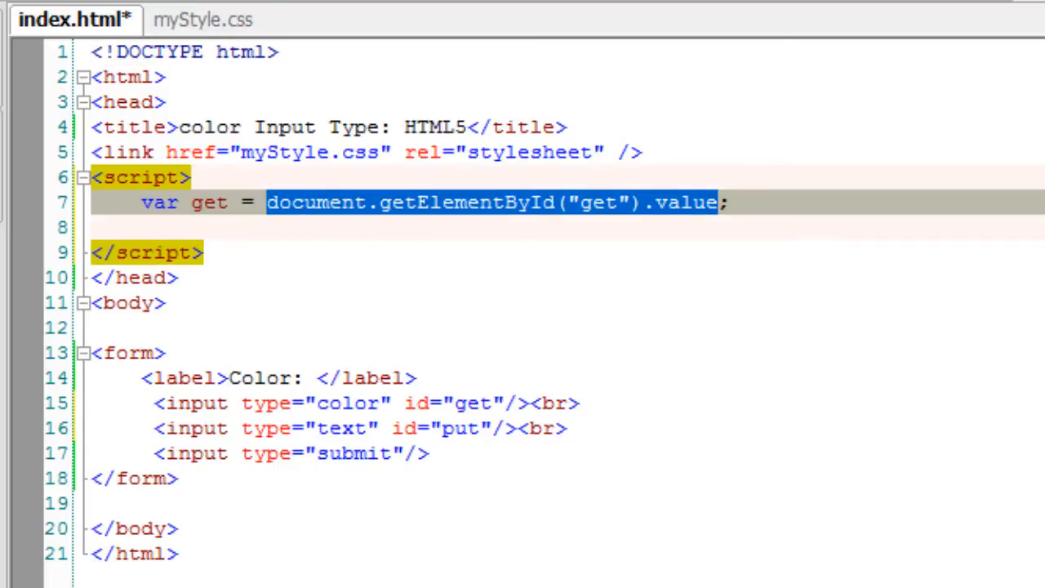
text(document.getElementById("get").value)
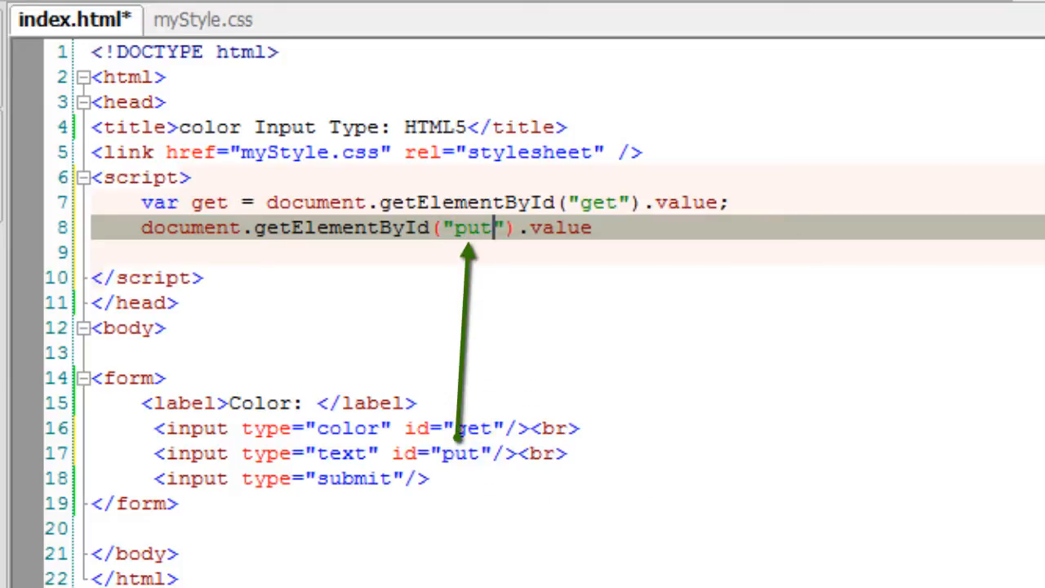
text(= get;)
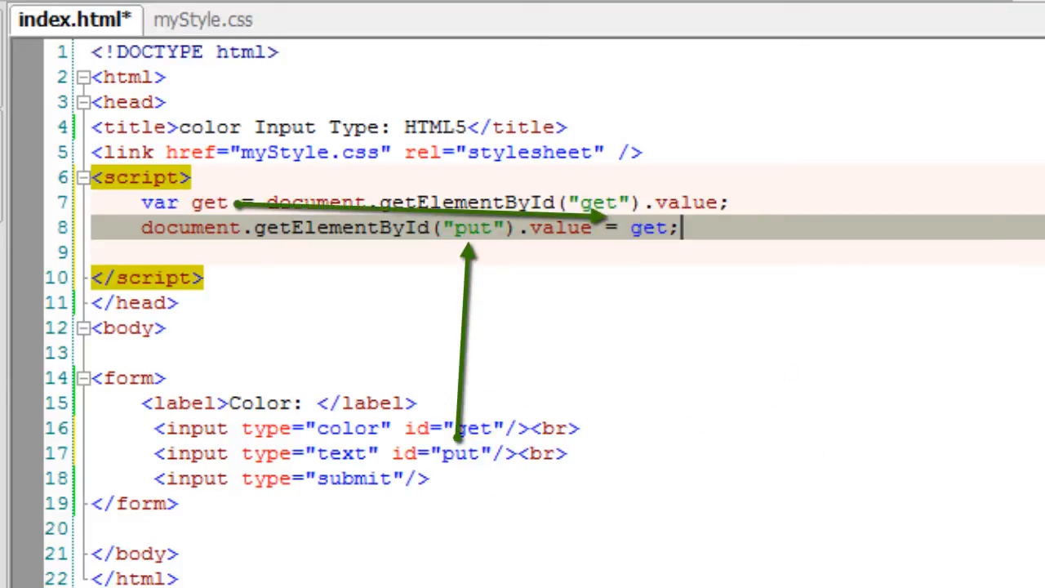
text(onchange=")
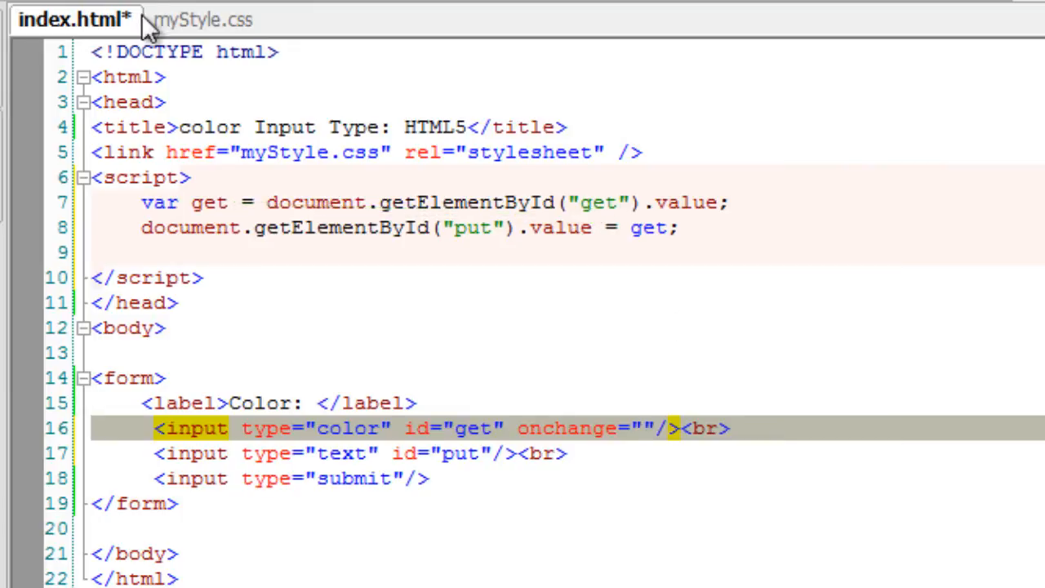
Enclose the script lines in function fetch() and set the colour input's onchange to fetch()
text(fun)
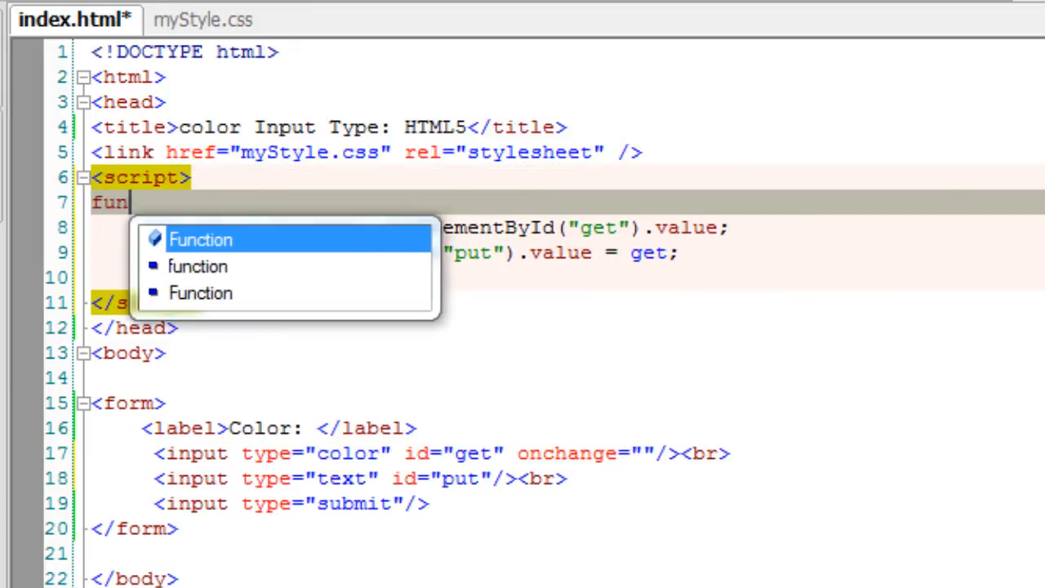
text(ction fetch())
click(567, 278)
text(})
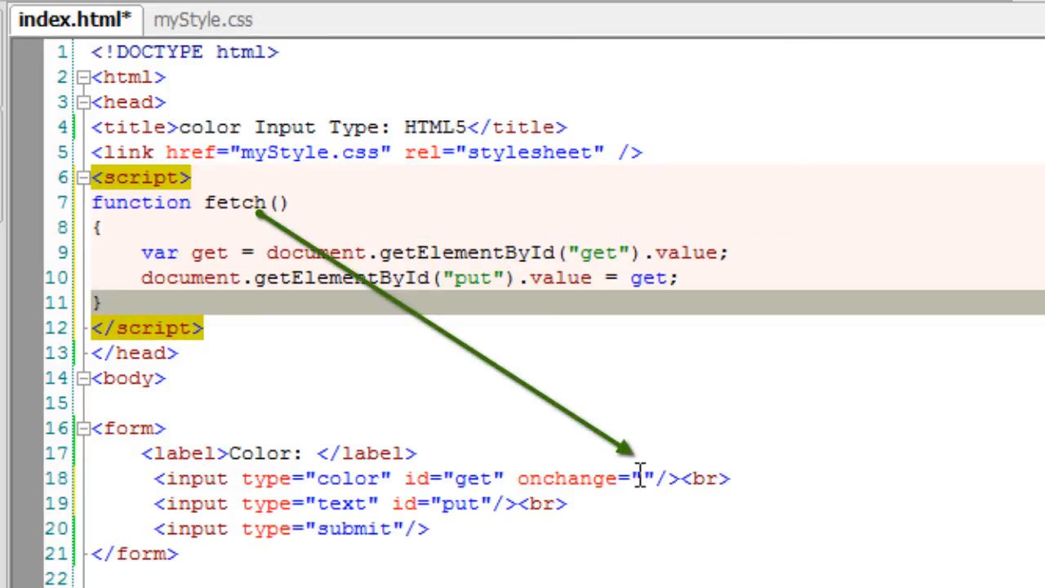
text(fetc)
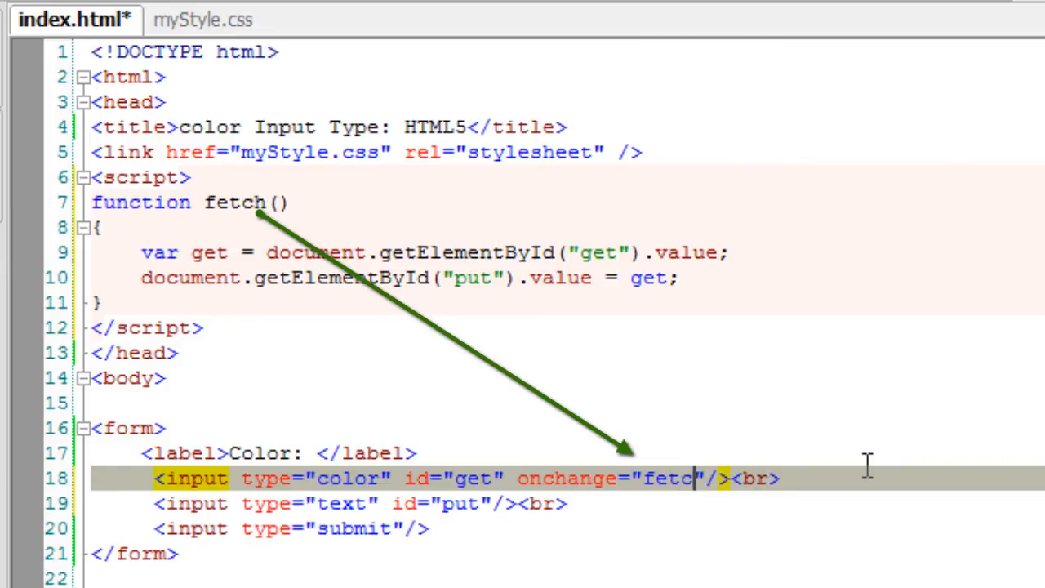
text(())
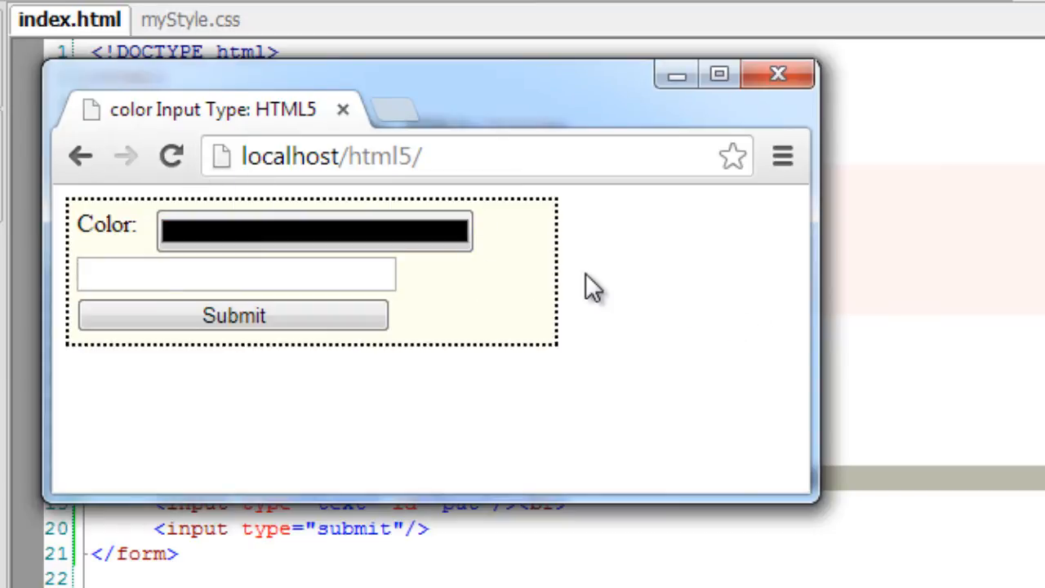
Choose pink, then black, in the colour chooser and submit the form
click(314, 230)
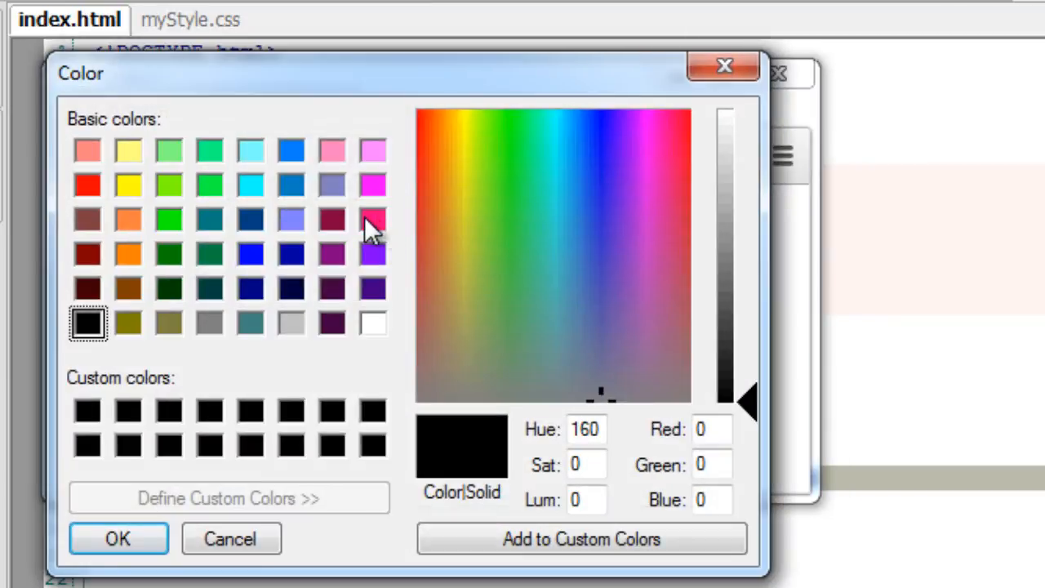
click(117, 538)
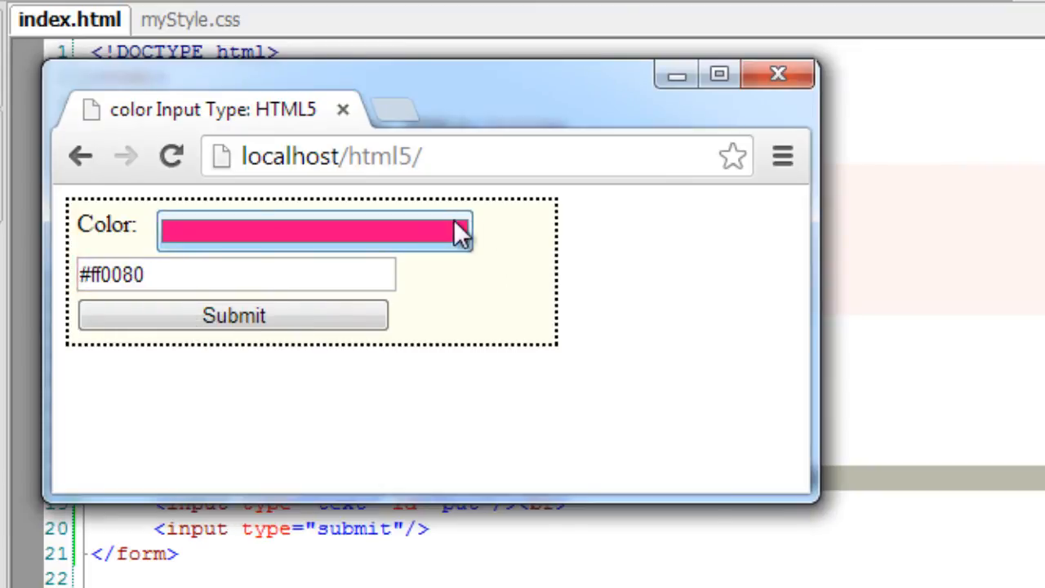
click(315, 231)
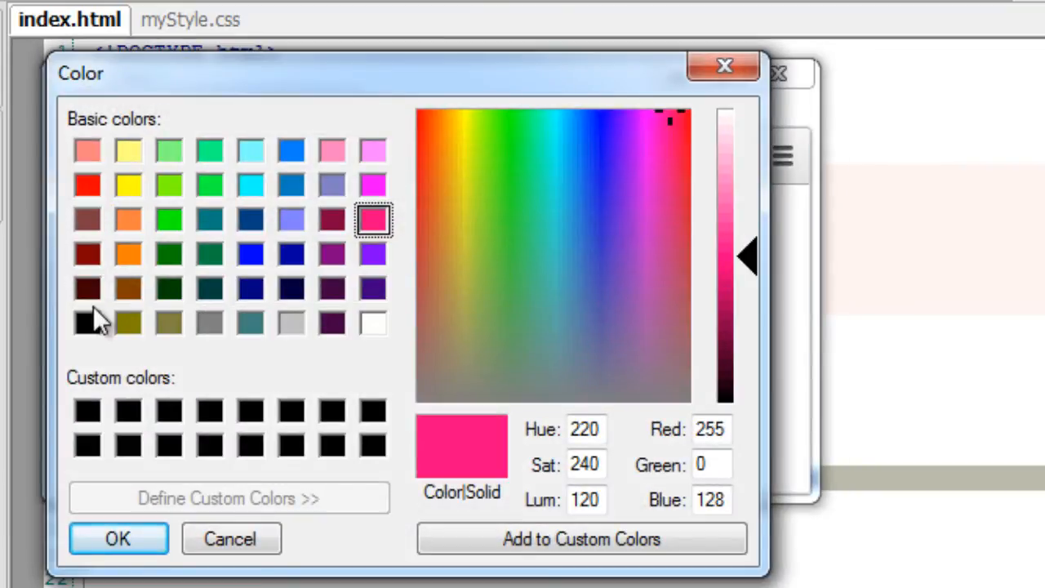
click(231, 538)
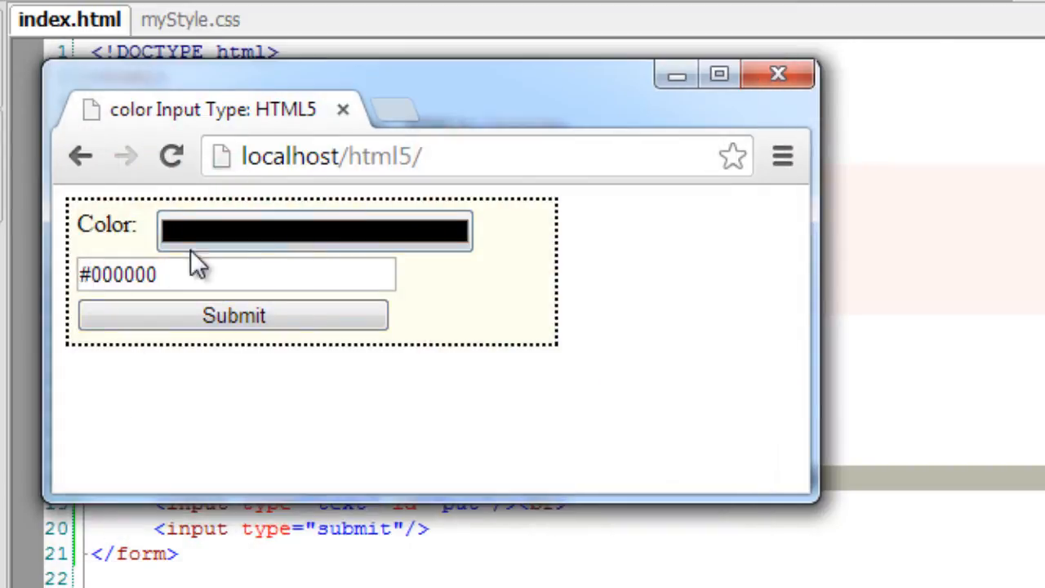
click(233, 316)
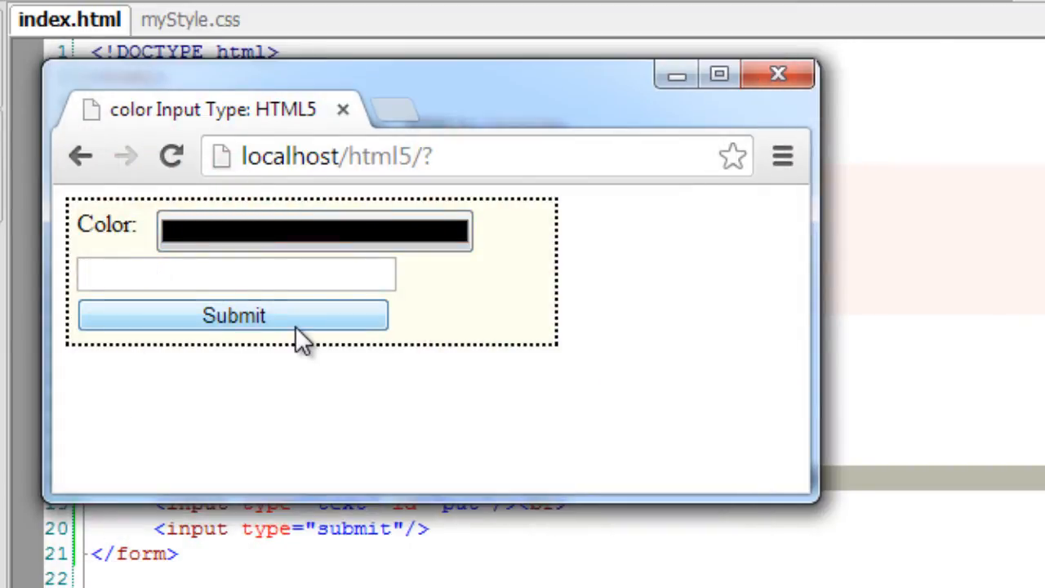
Pick pink again and check that #ff0080 appears in the text field
click(315, 230)
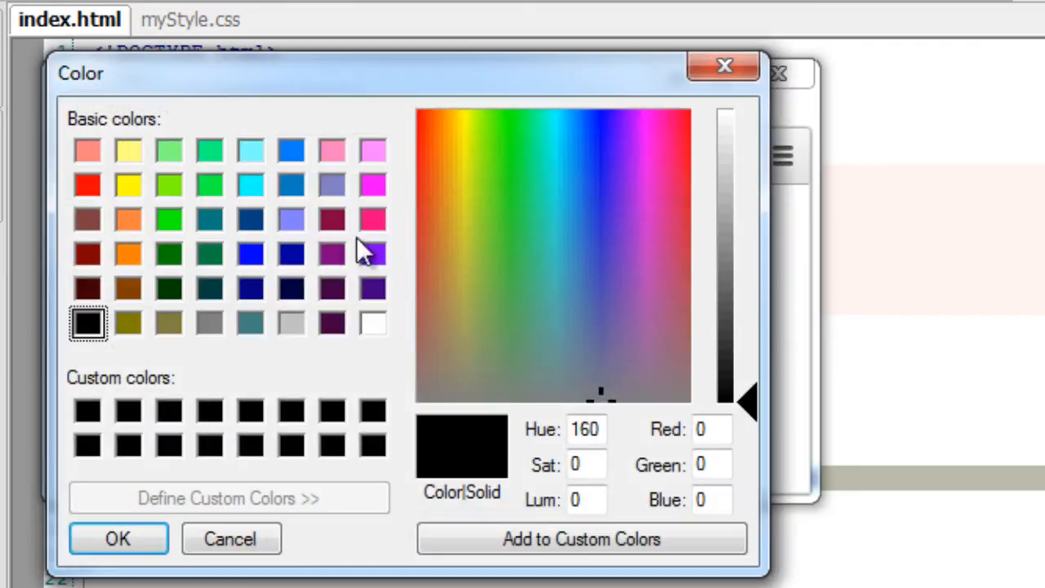
click(118, 539)
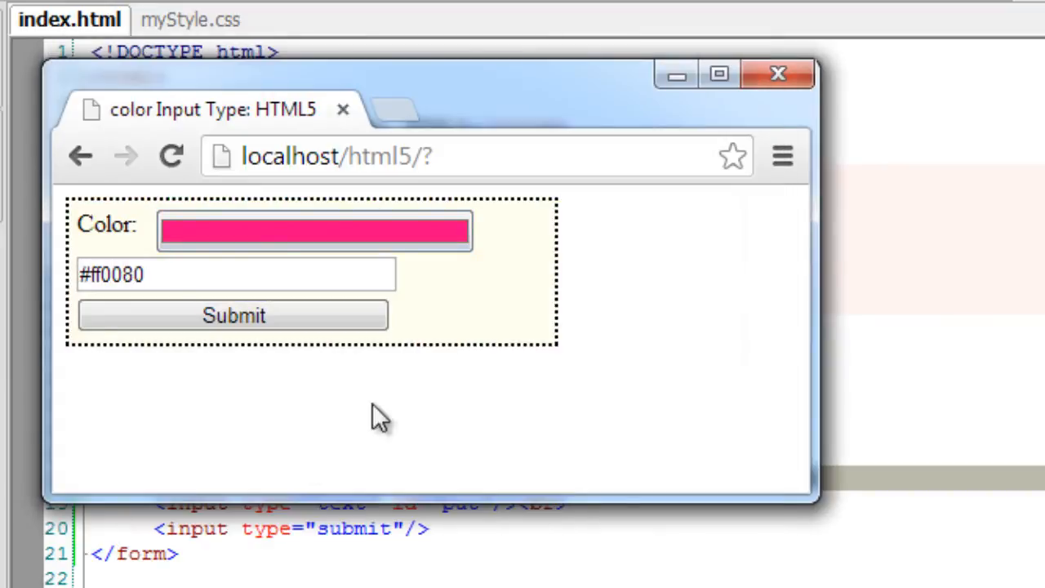
click(236, 275)
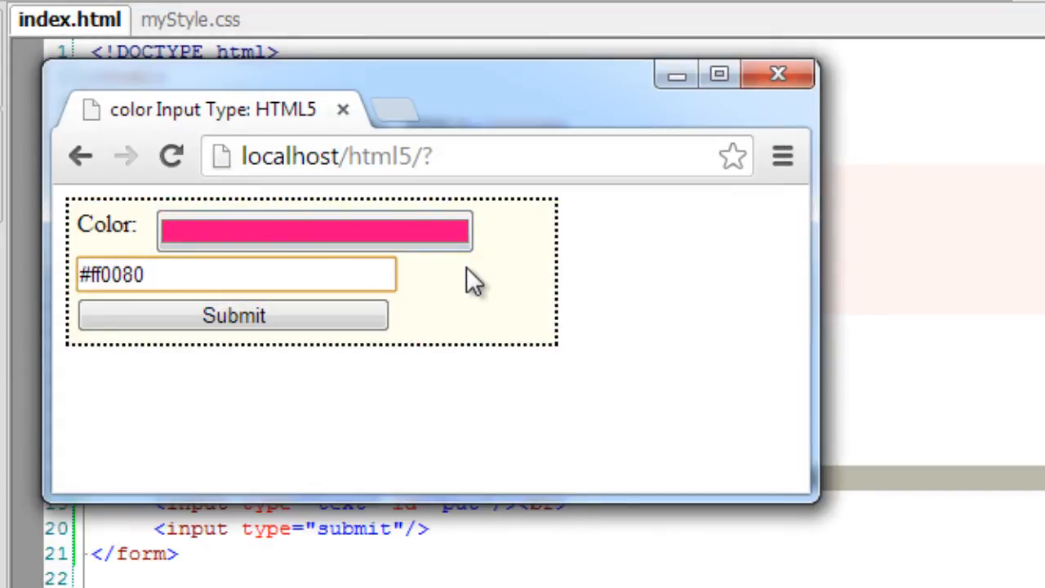
click(236, 275)
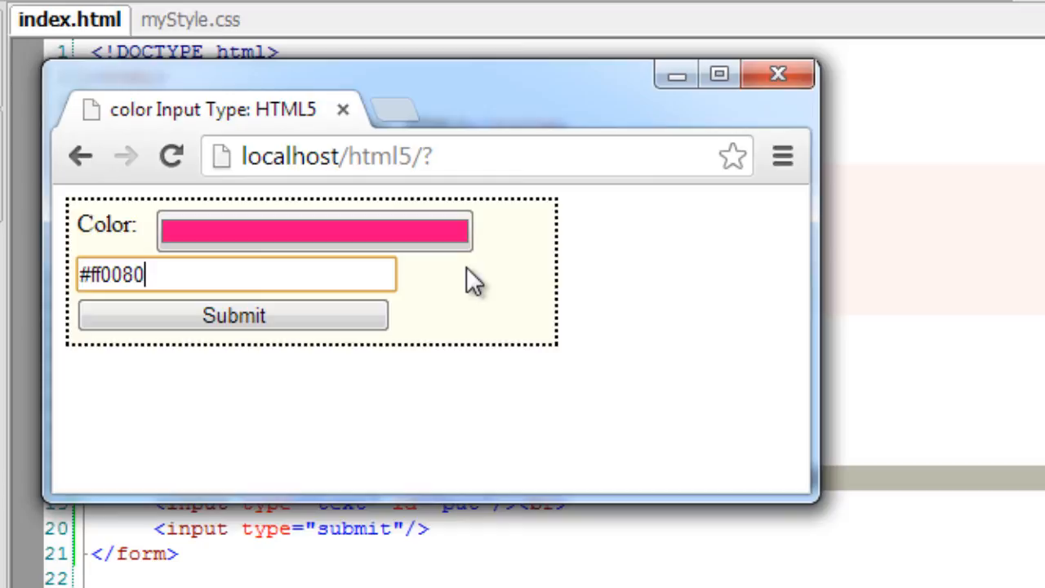